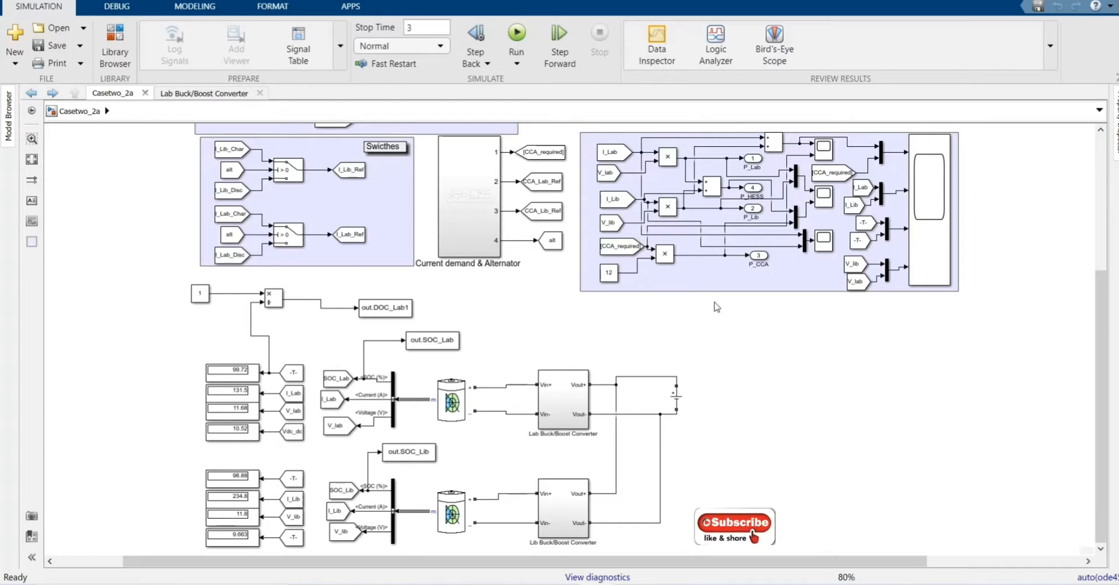
{"action": "mouse_move", "coordinate": [132, 296]}
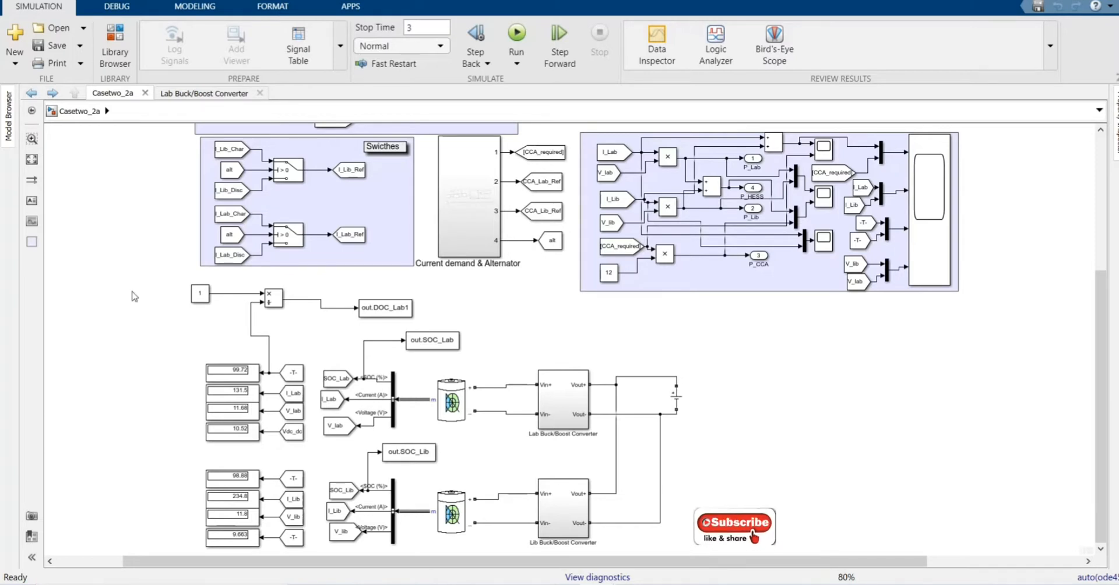
{"action": "mouse_move", "coordinate": [111, 156]}
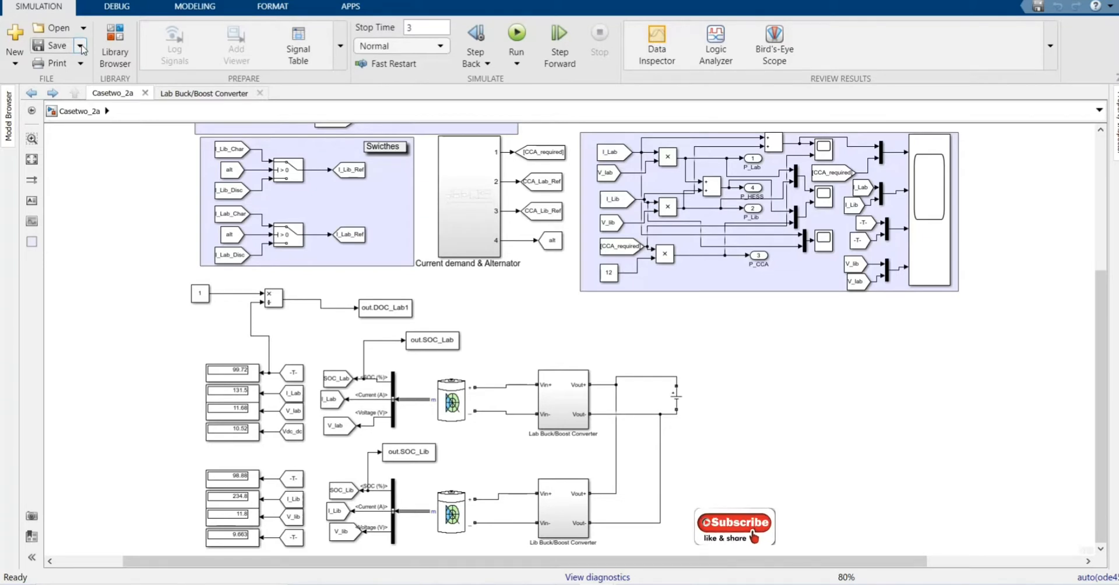
Show the Save dropdown's save and export options for Casetwo_2a.
{"action": "left_click", "coordinate": [84, 45]}
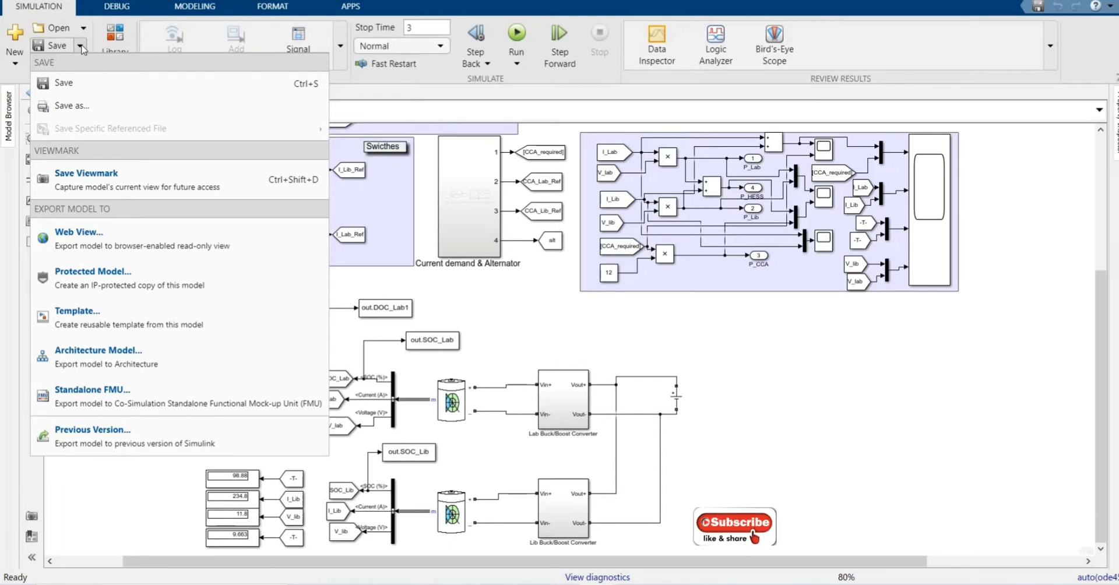
{"action": "mouse_move", "coordinate": [90, 152]}
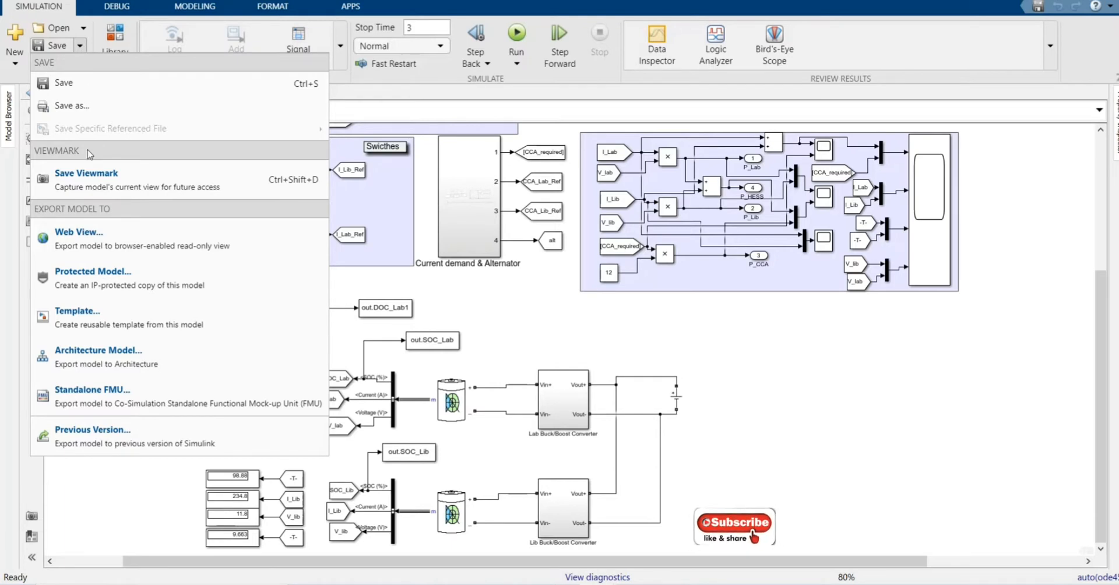
{"action": "mouse_move", "coordinate": [130, 453]}
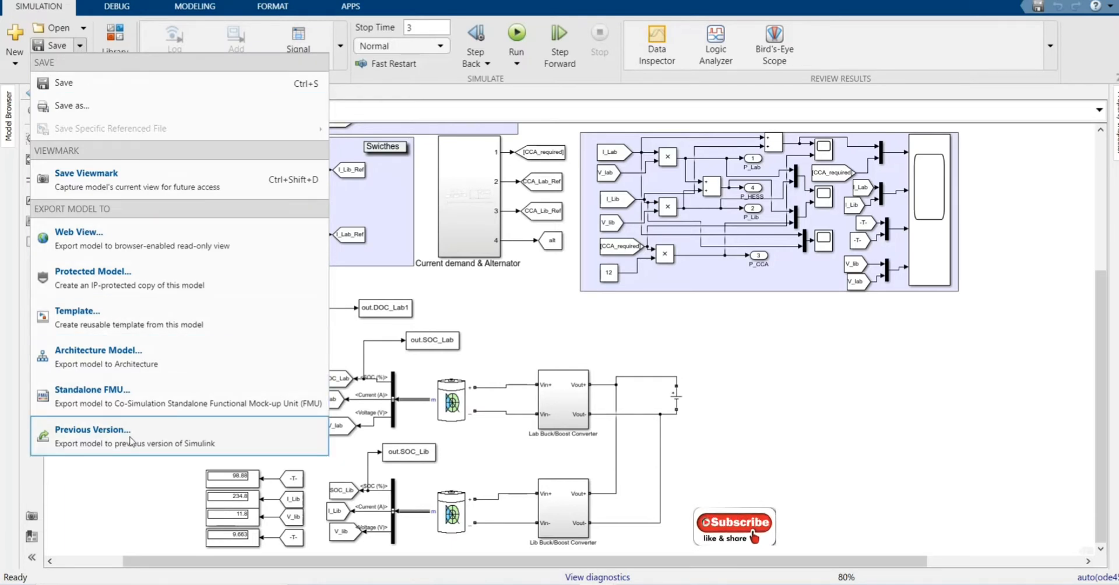
Choose Export Model To > Previous Version from the Save dropdown.
{"action": "left_click", "coordinate": [94, 429]}
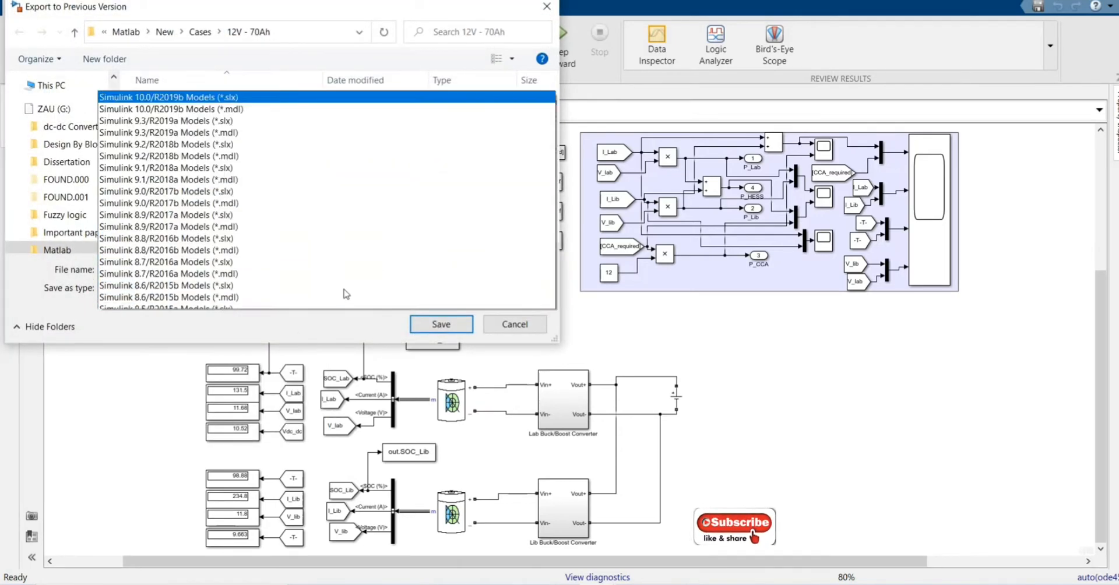
Save Casetwo_2a.mdl as a Simulink 8.4/R2014b model in G:\Matlab\New.
{"action": "scroll", "scroll_direction": "down", "scroll_amount": 3}
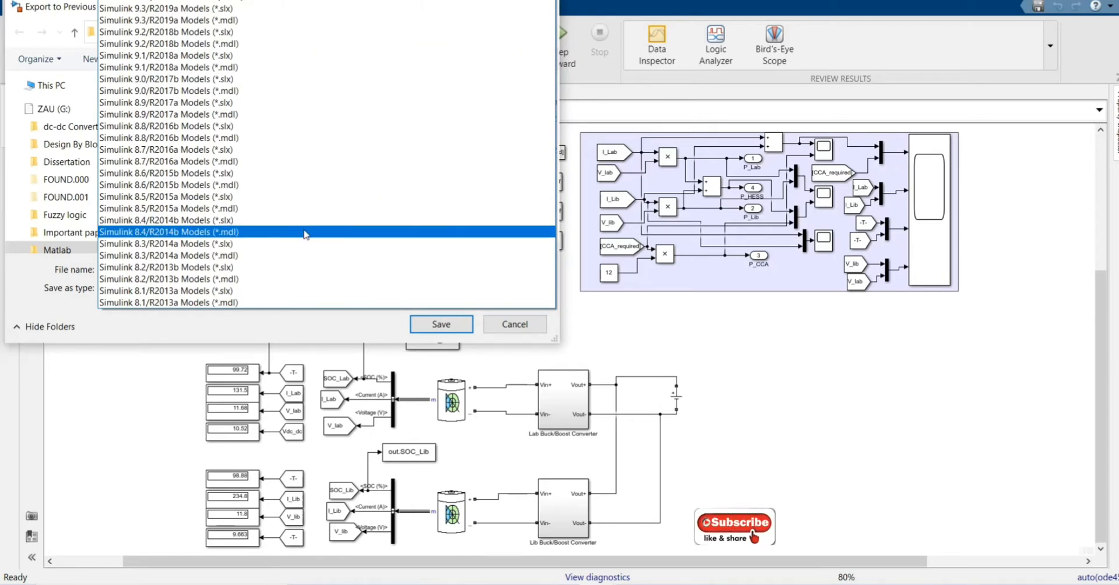
{"action": "left_click", "coordinate": [170, 232]}
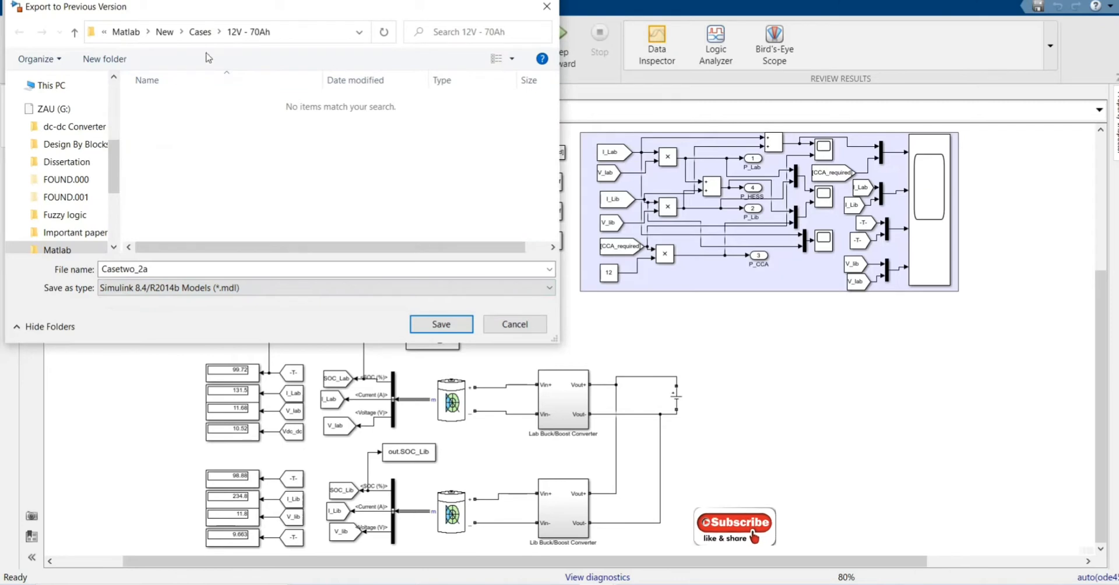
{"action": "left_click", "coordinate": [164, 32]}
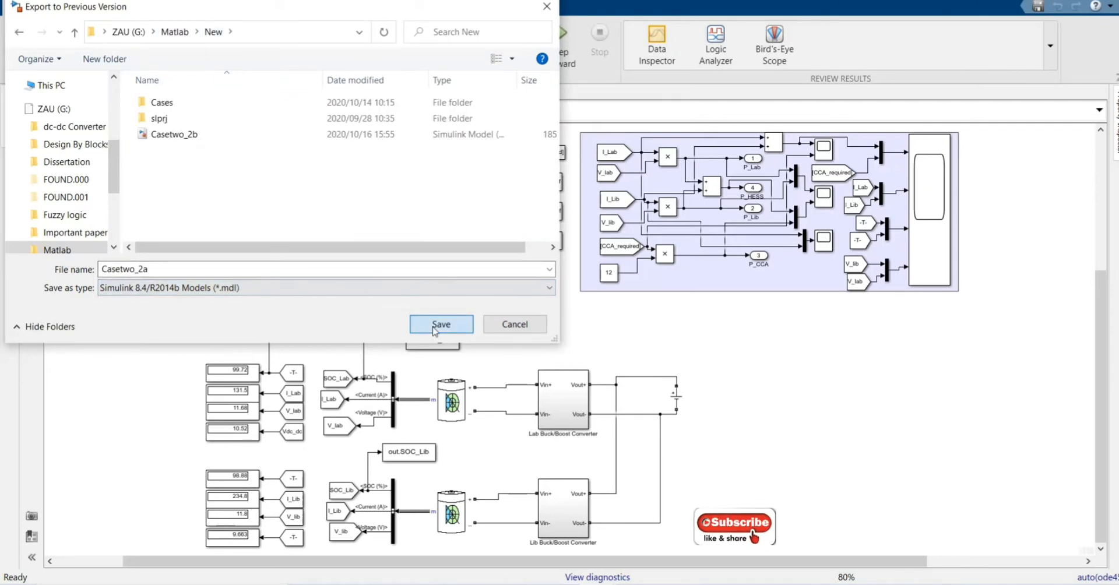
{"action": "left_click", "coordinate": [442, 324]}
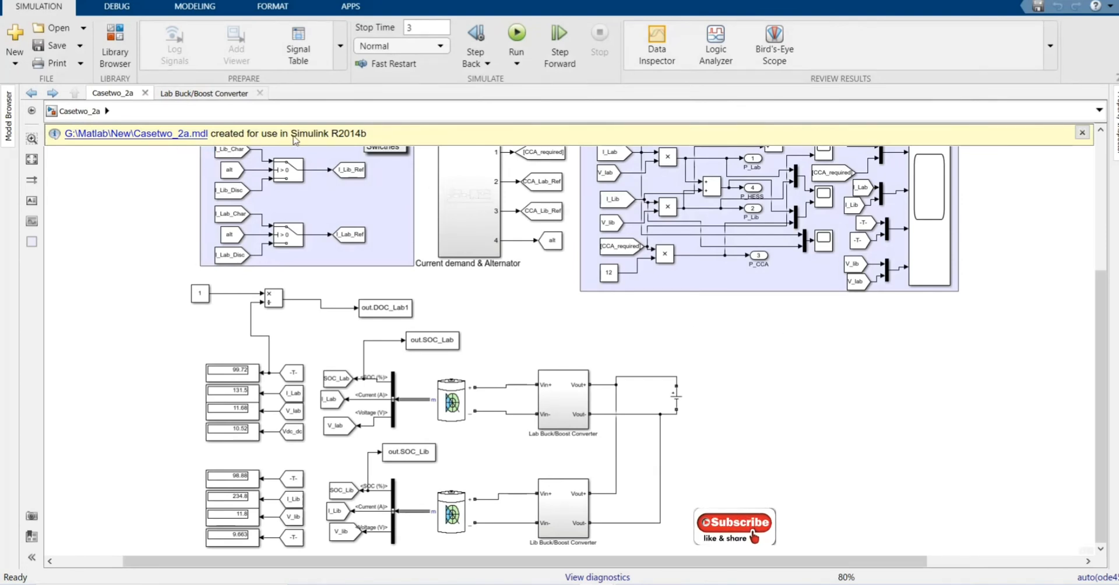
{"action": "mouse_move", "coordinate": [350, 144]}
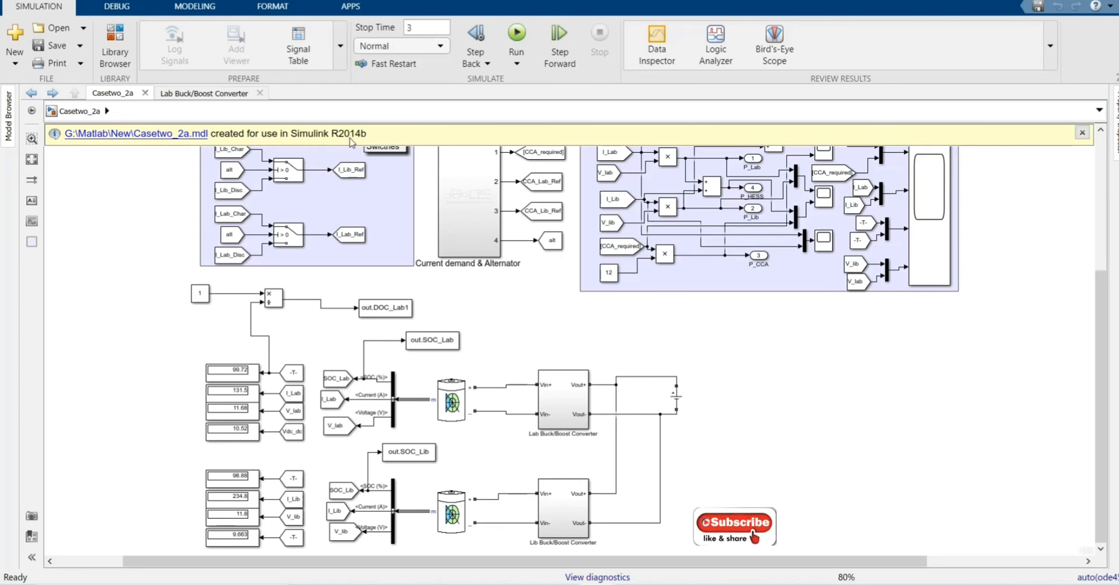